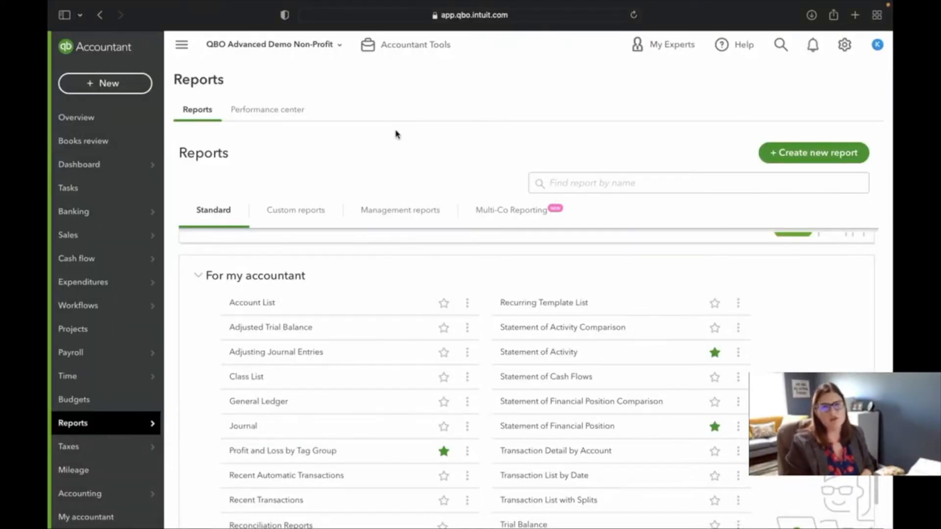
Go from the Reports page to the company's Account and Settings via the gear menu.
left_click(844, 45)
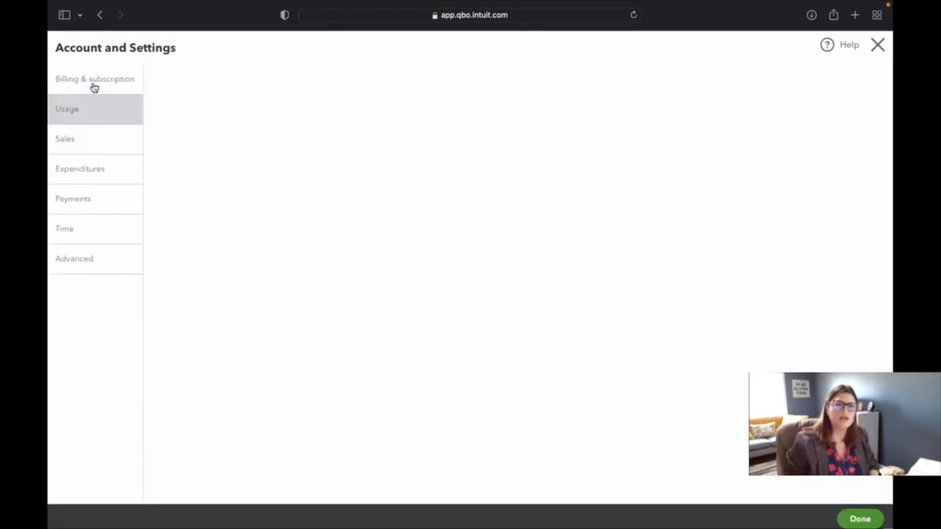
Review the Company tab: nonprofit tax form, industry, contact info and addresses.
left_click(73, 79)
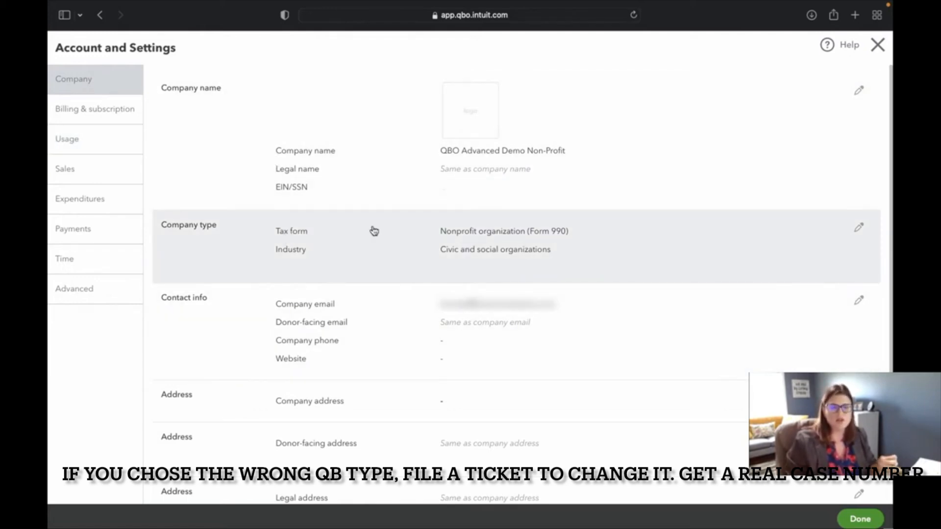
mouse_move(558, 241)
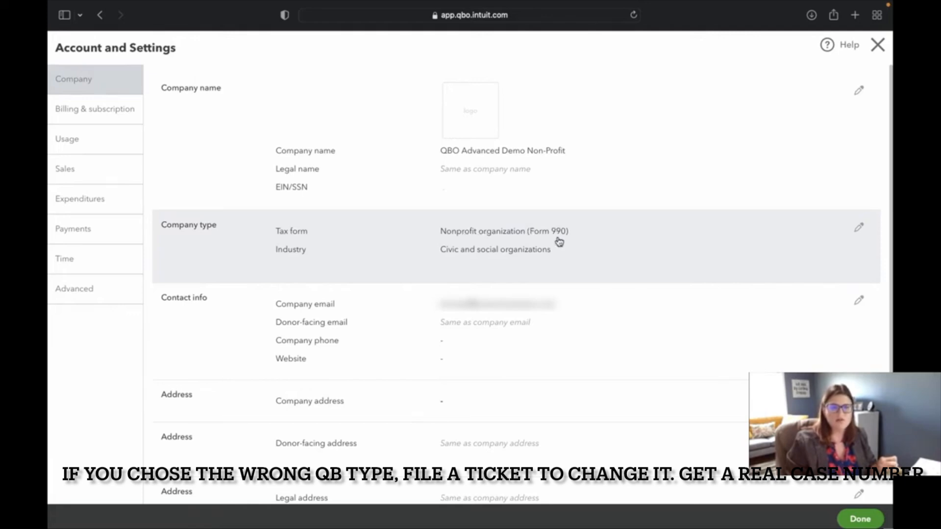
mouse_move(467, 252)
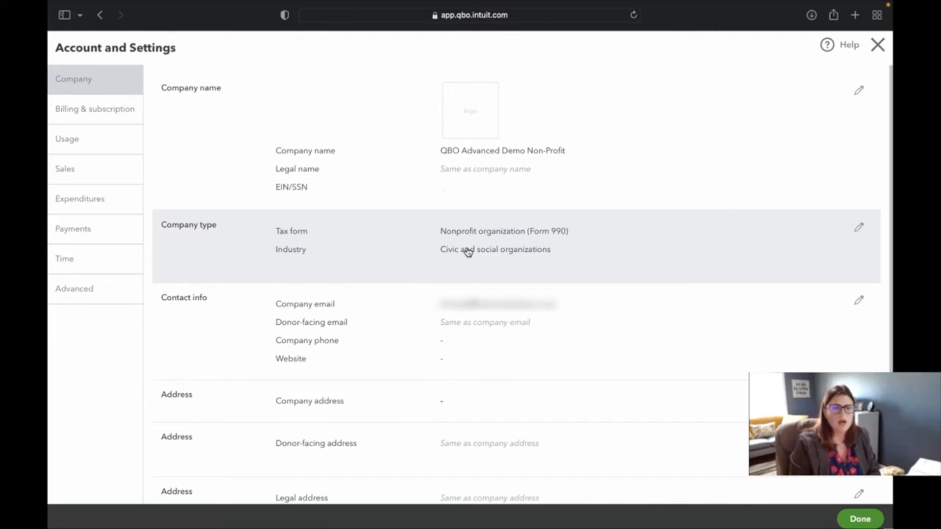
scroll("down", 3)
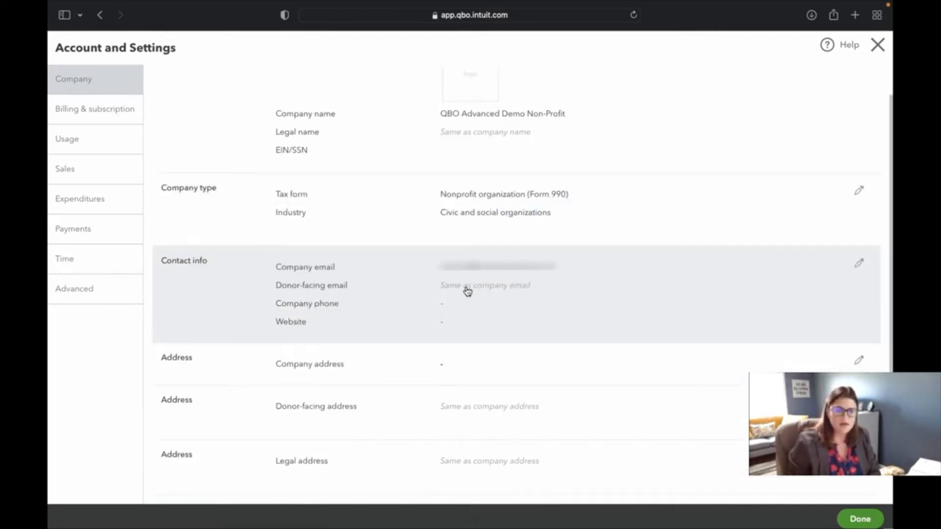
scroll("down", 3)
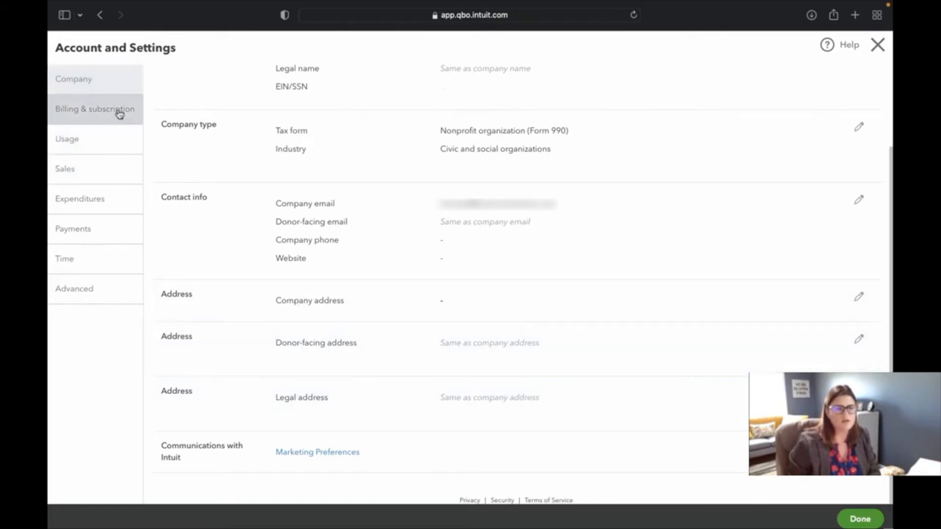
Check Billing & subscription usage: 3 of 25 users, 171 accounts, 15 classes, 1 tag group.
left_click(94, 109)
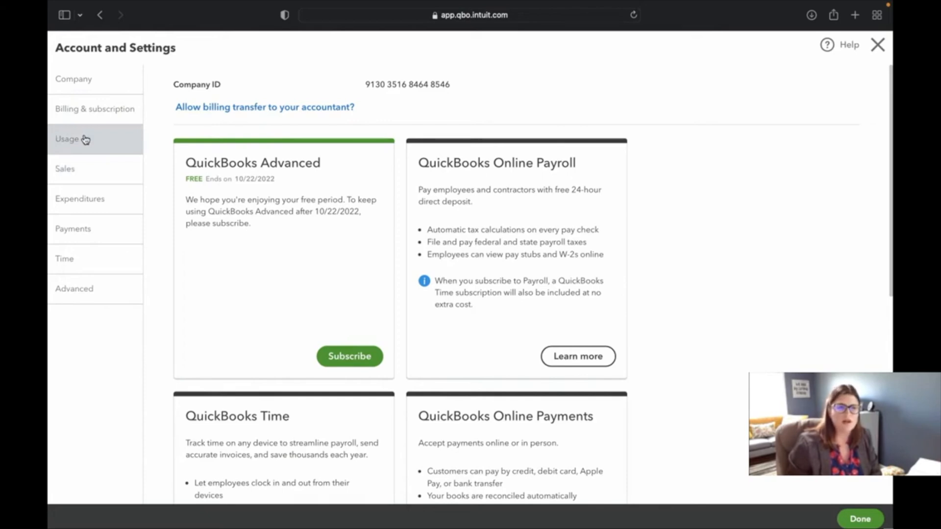
left_click(67, 139)
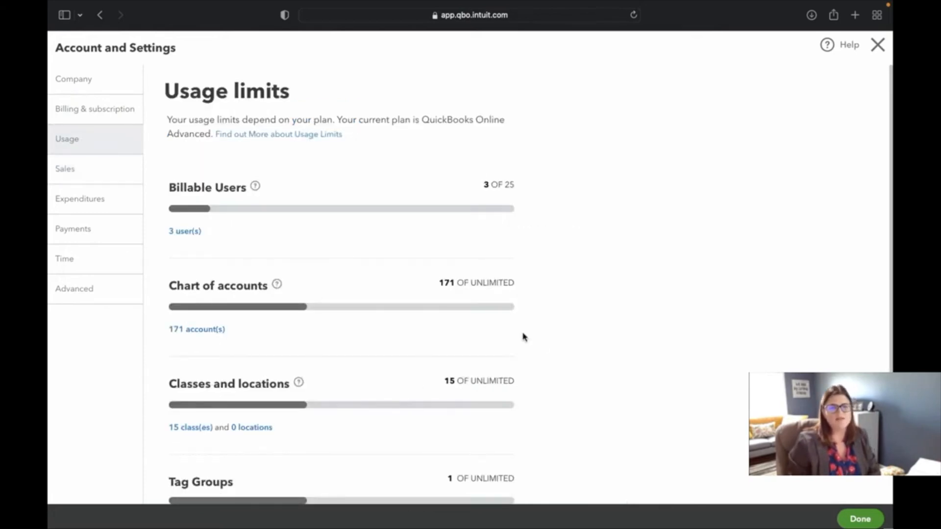
mouse_move(407, 272)
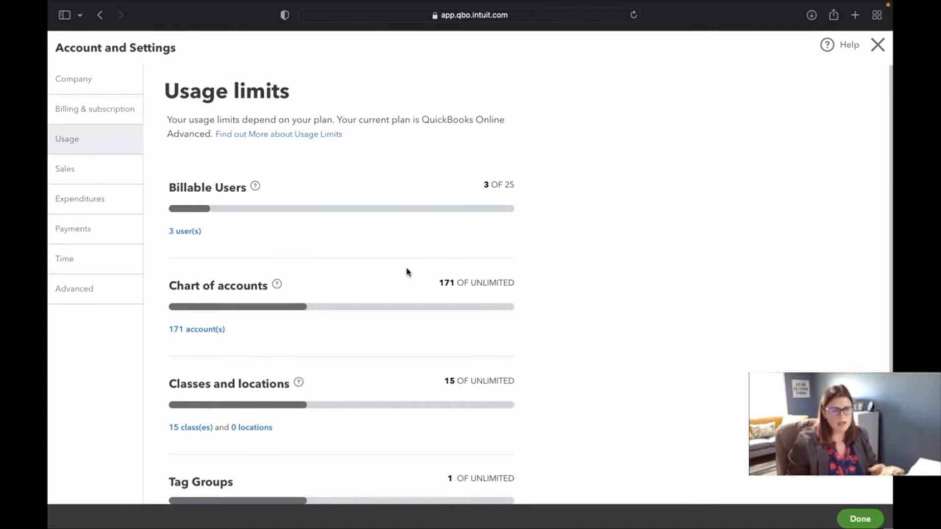
scroll("down", 3)
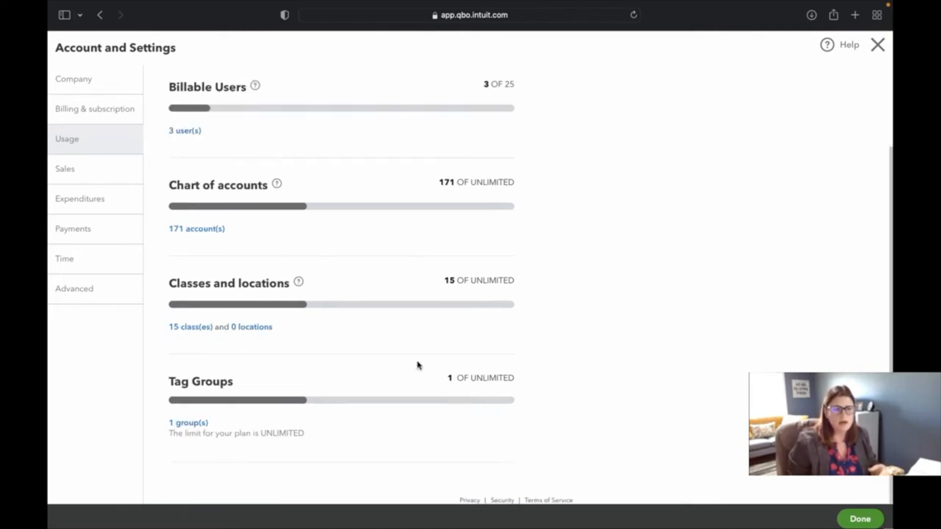
mouse_move(297, 328)
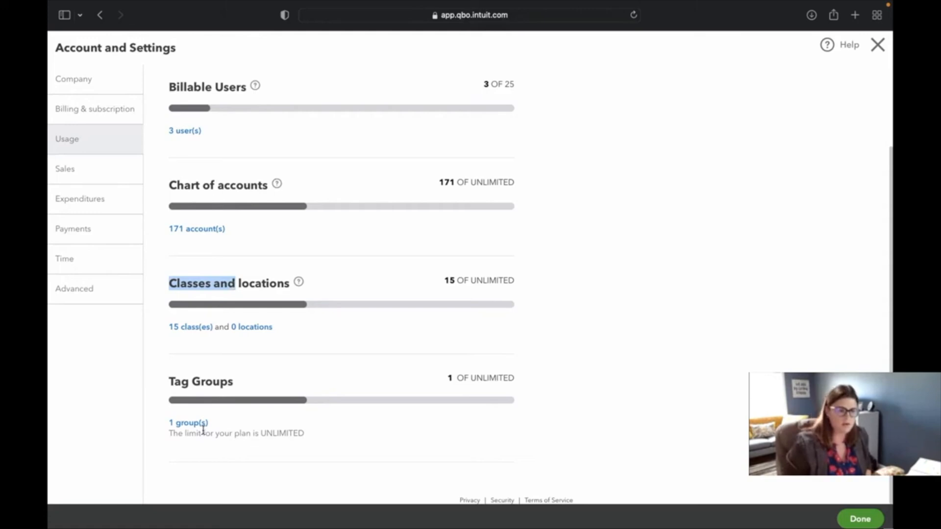
mouse_move(143, 371)
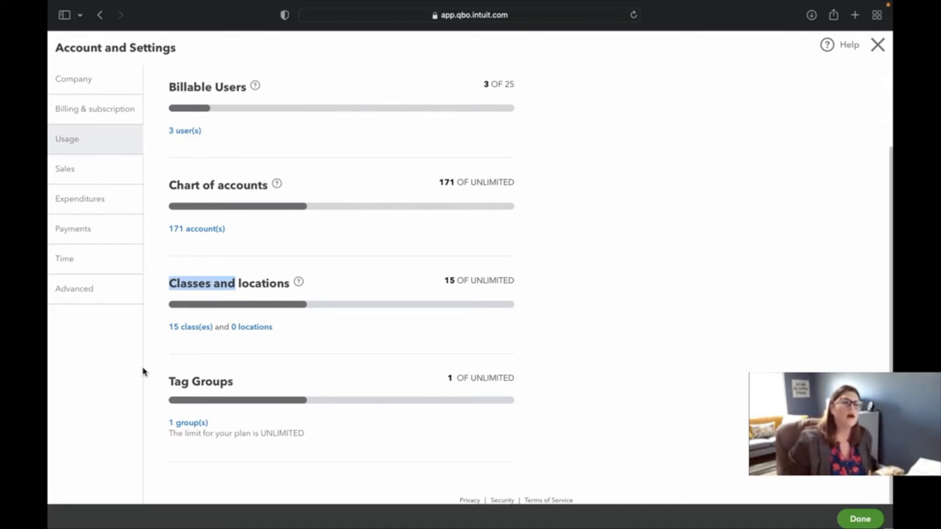
Review Sales settings, including Net 30 pledge terms, custom transaction numbers, tags and statements.
left_click(65, 169)
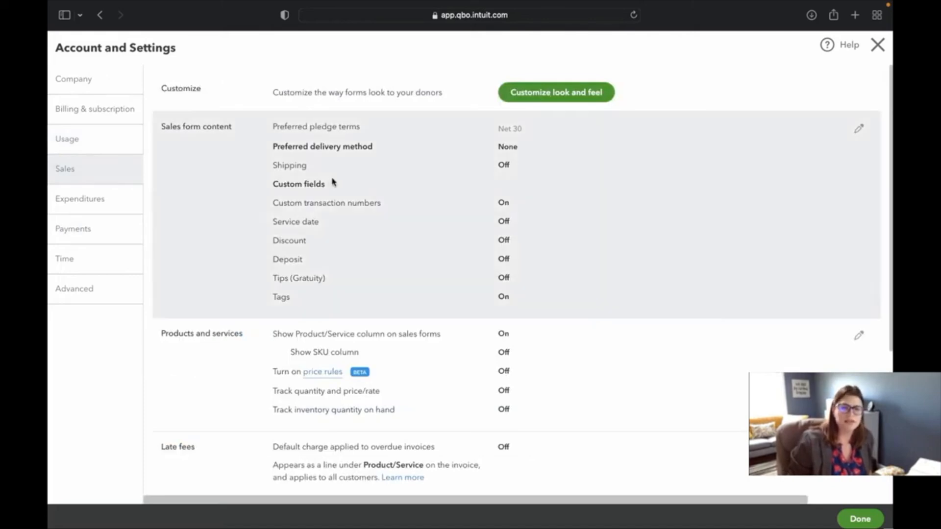
mouse_move(224, 156)
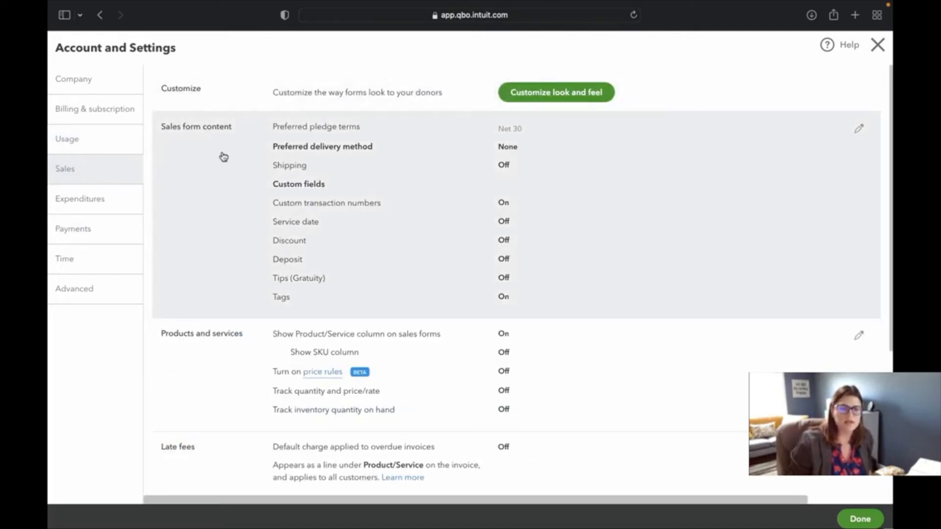
mouse_move(318, 297)
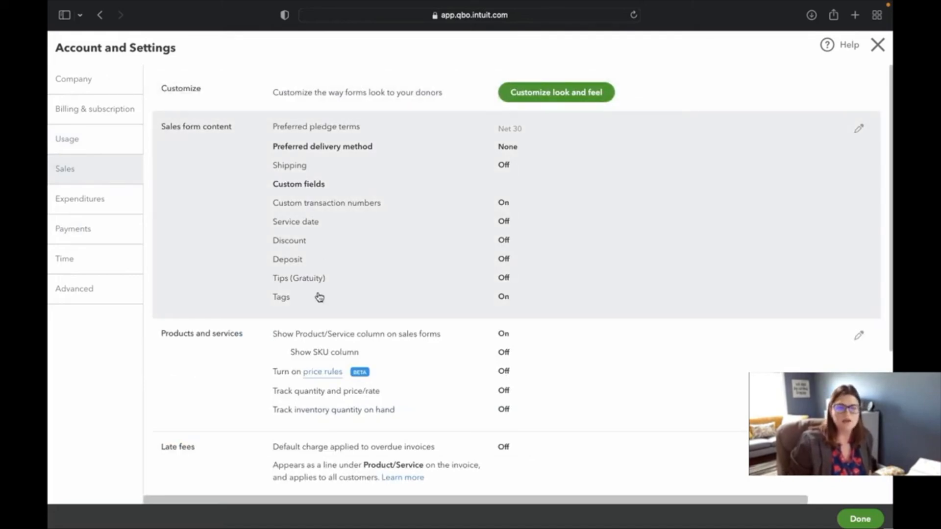
mouse_move(347, 126)
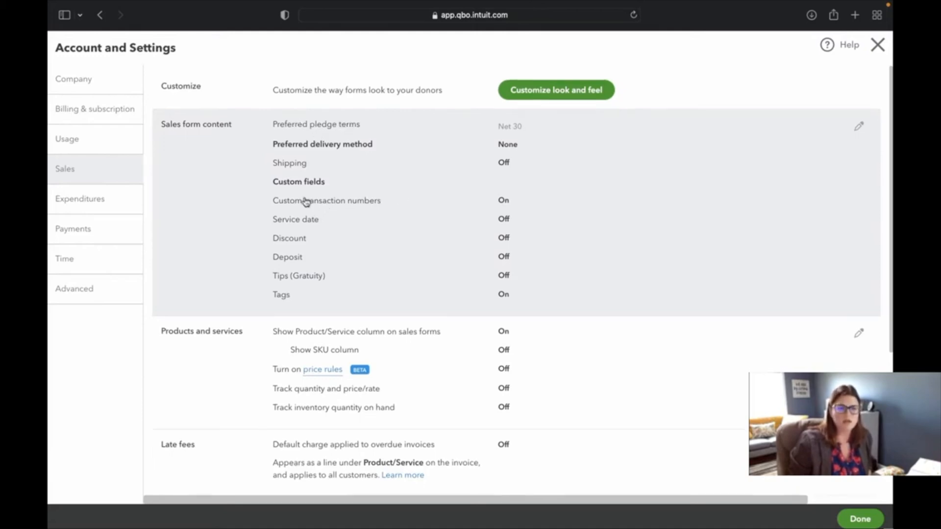
scroll("down", 3)
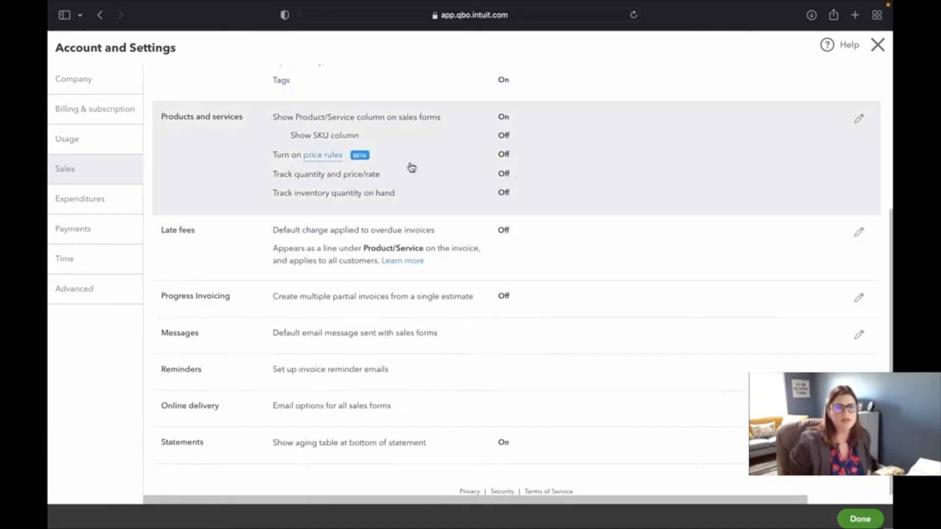
mouse_move(399, 198)
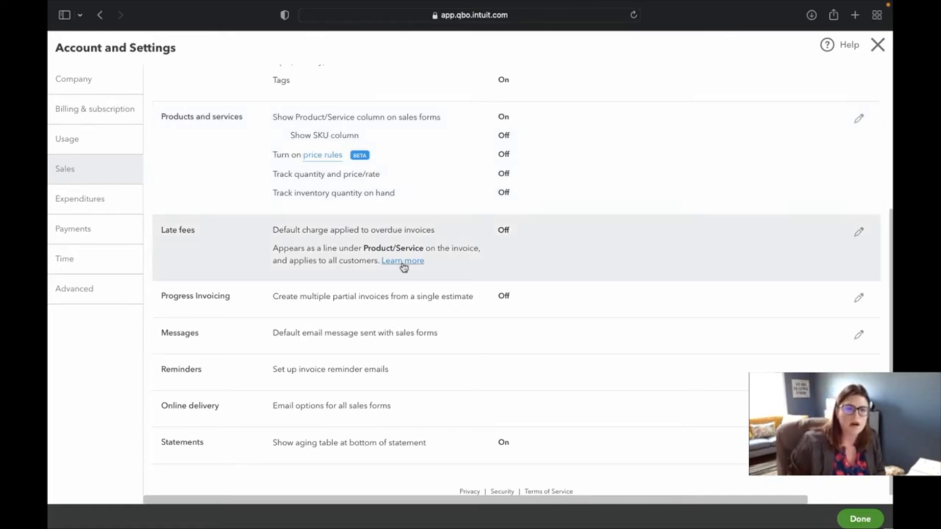
mouse_move(451, 299)
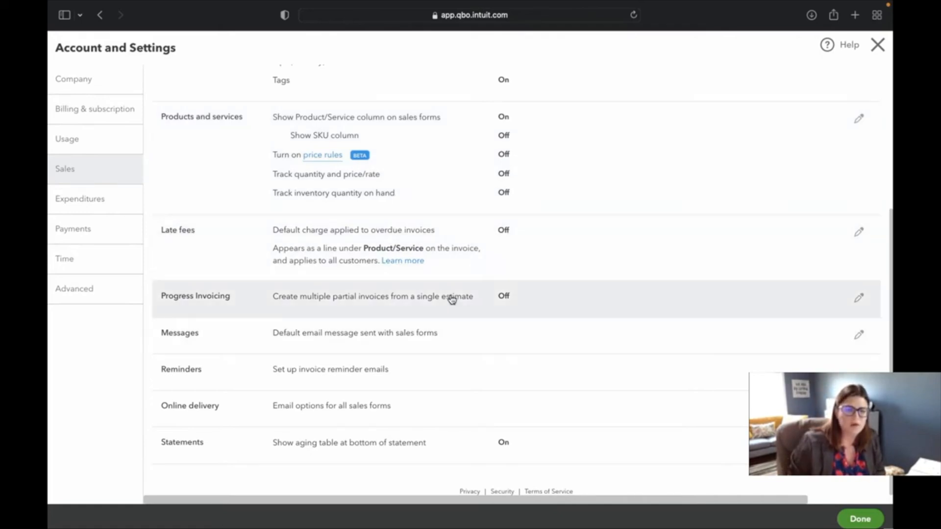
mouse_move(339, 359)
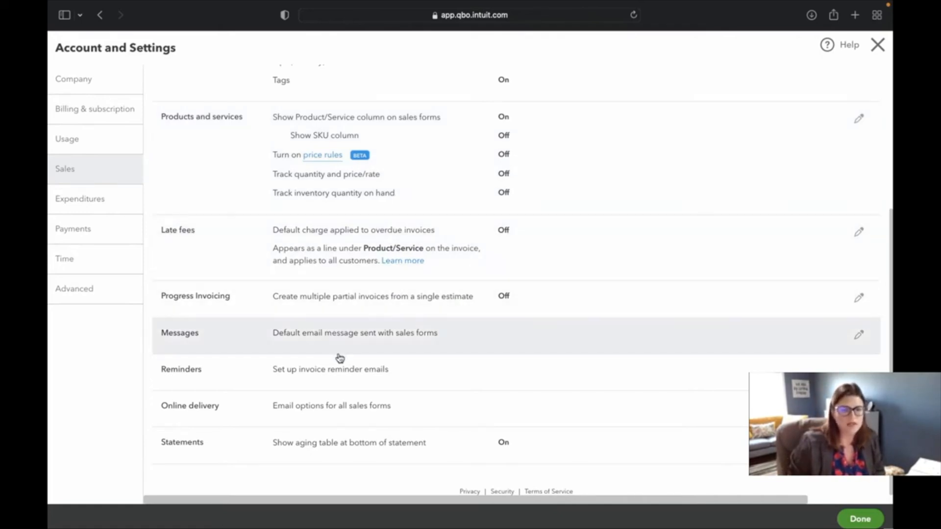
mouse_move(349, 447)
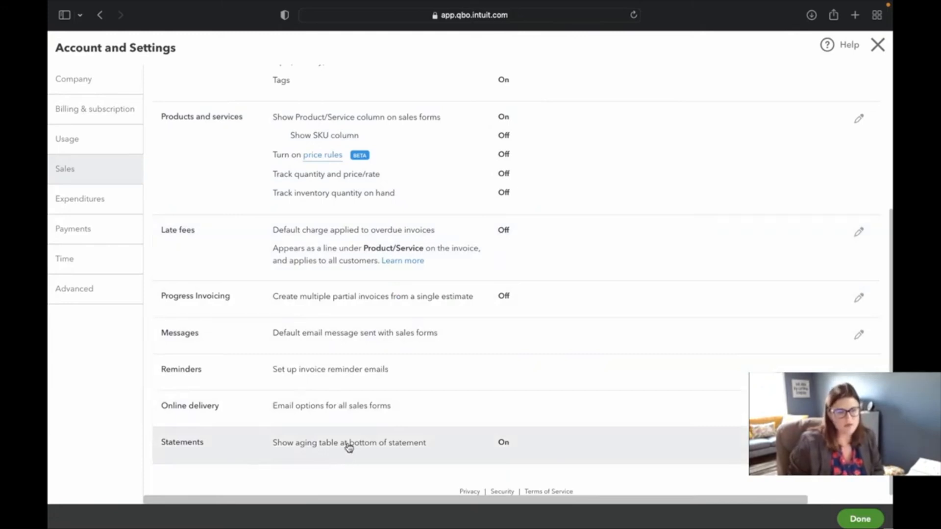
mouse_move(463, 412)
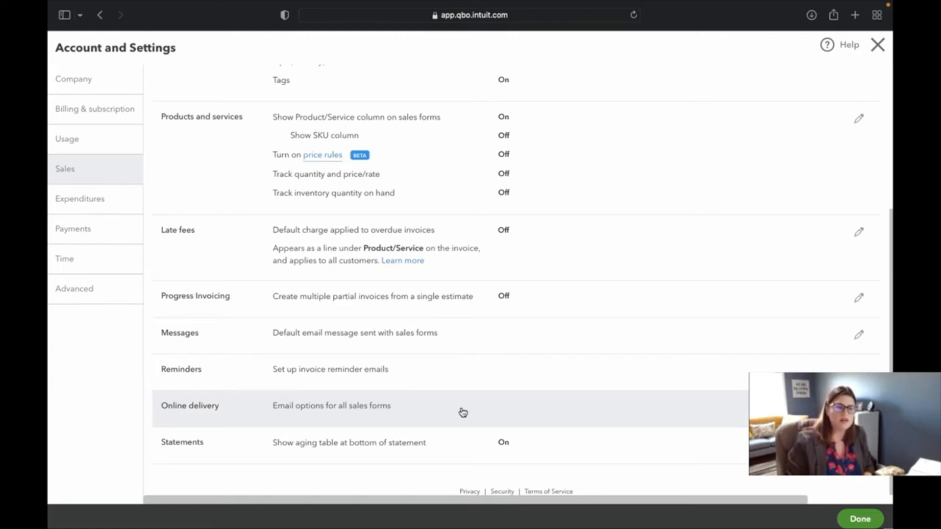
mouse_move(257, 406)
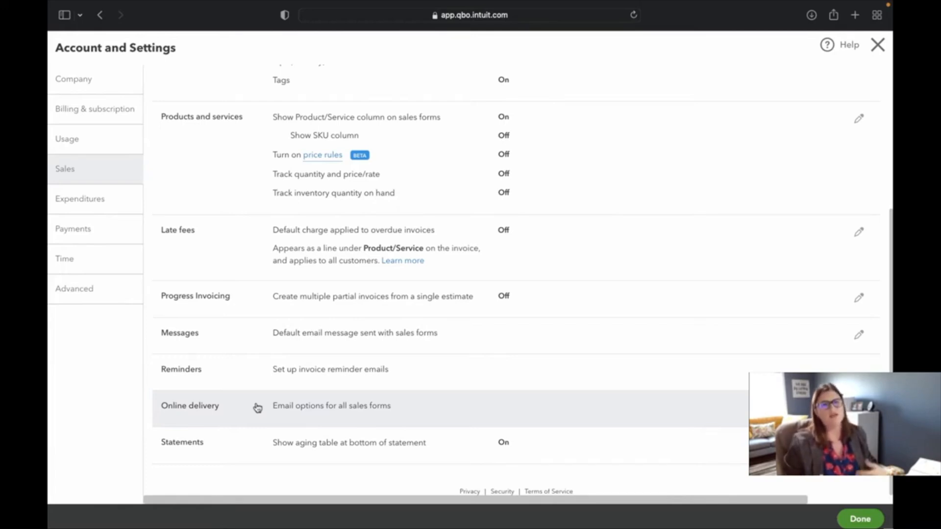
mouse_move(80, 199)
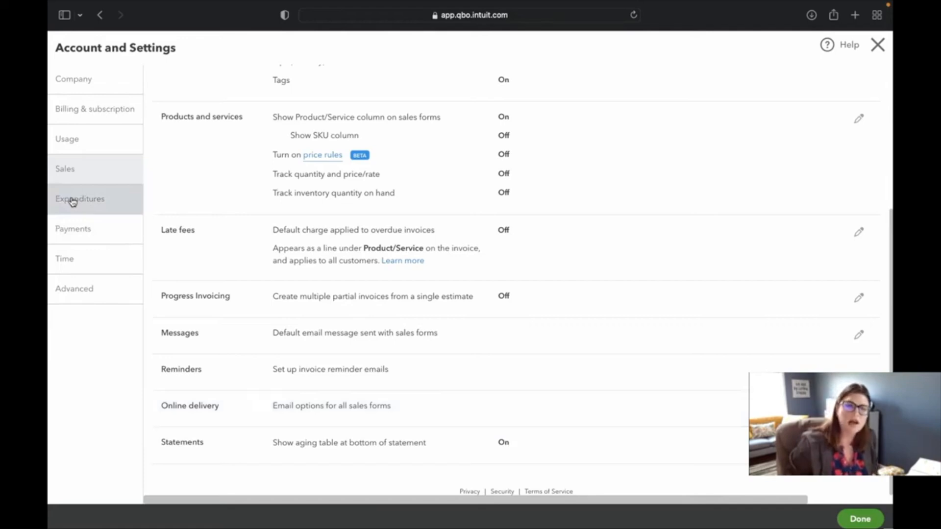
View the Expenditures settings for bills, purchase orders and purchase order messages.
left_click(80, 199)
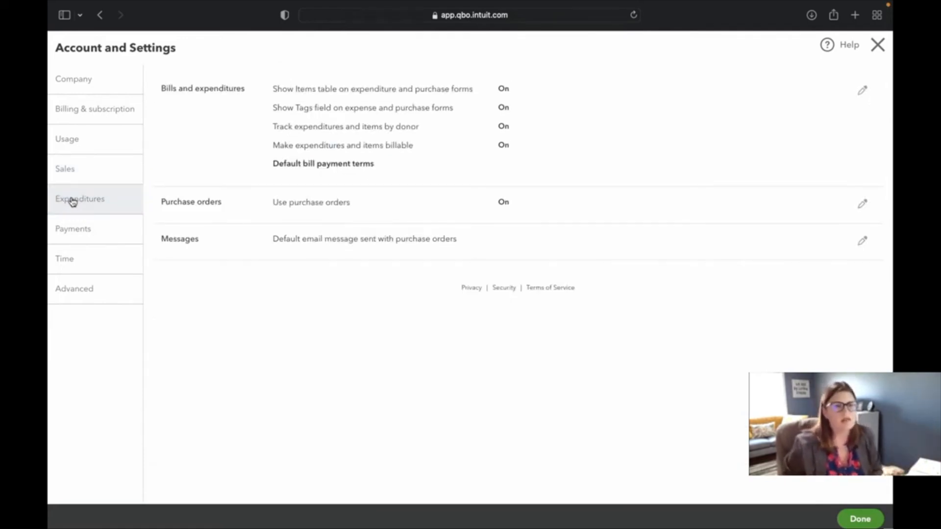
mouse_move(260, 297)
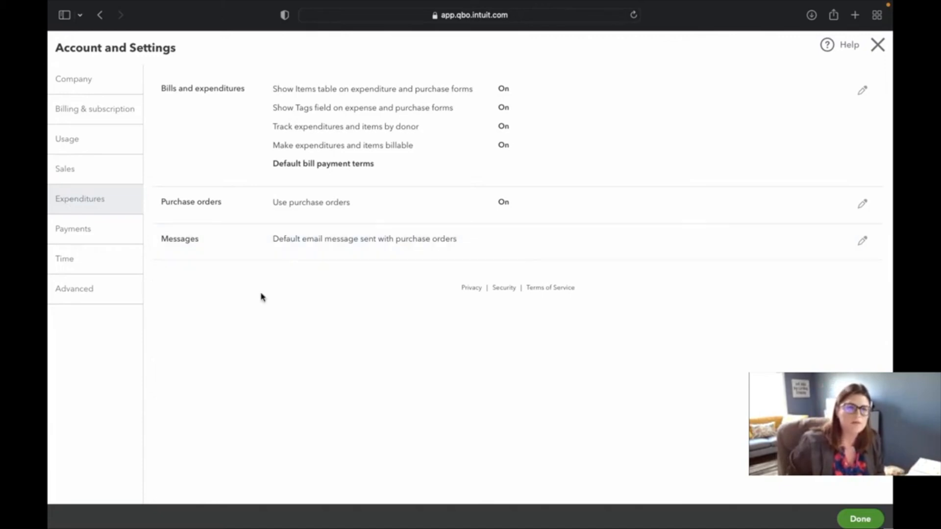
mouse_move(114, 204)
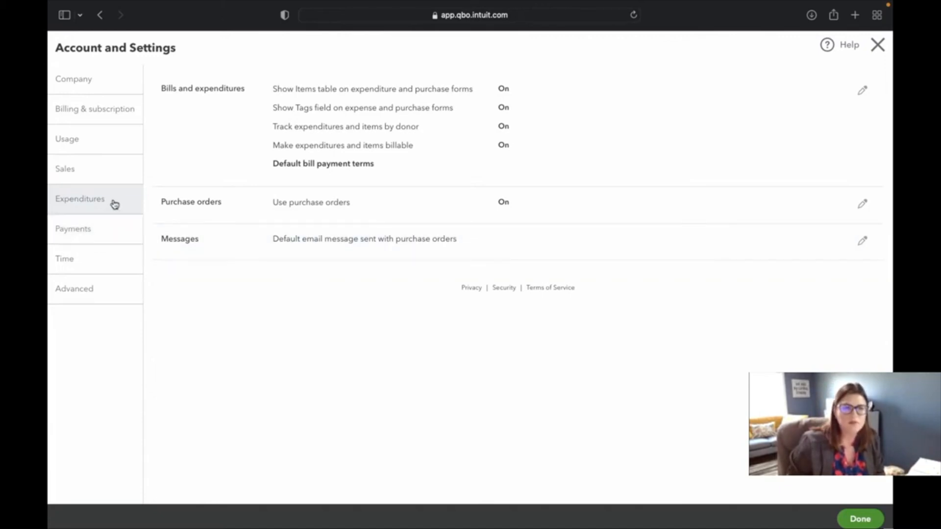
mouse_move(107, 229)
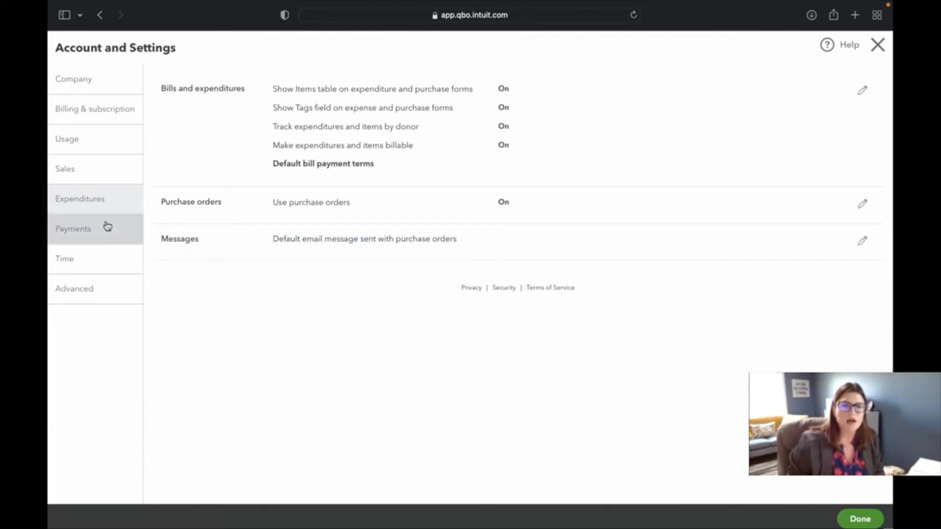
mouse_move(118, 235)
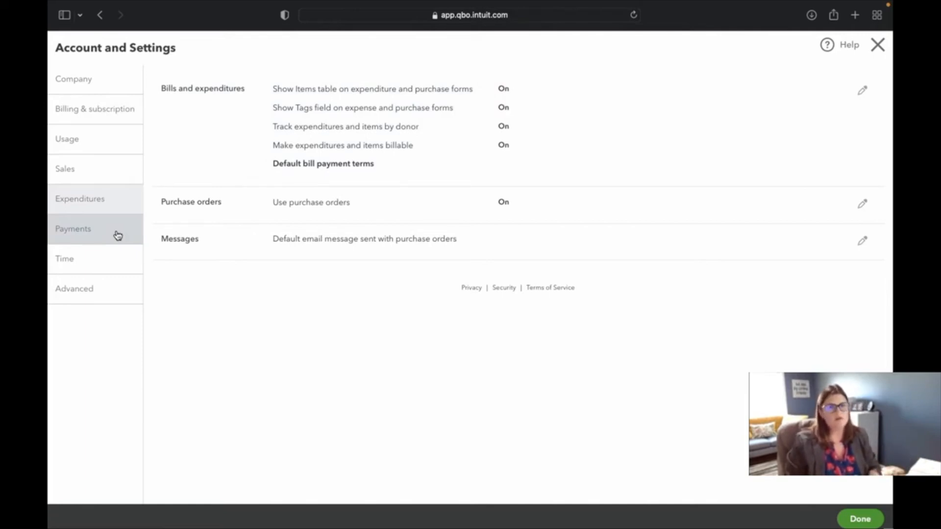
View the Payments settings showing the QuickBooks Payments promotion.
left_click(73, 229)
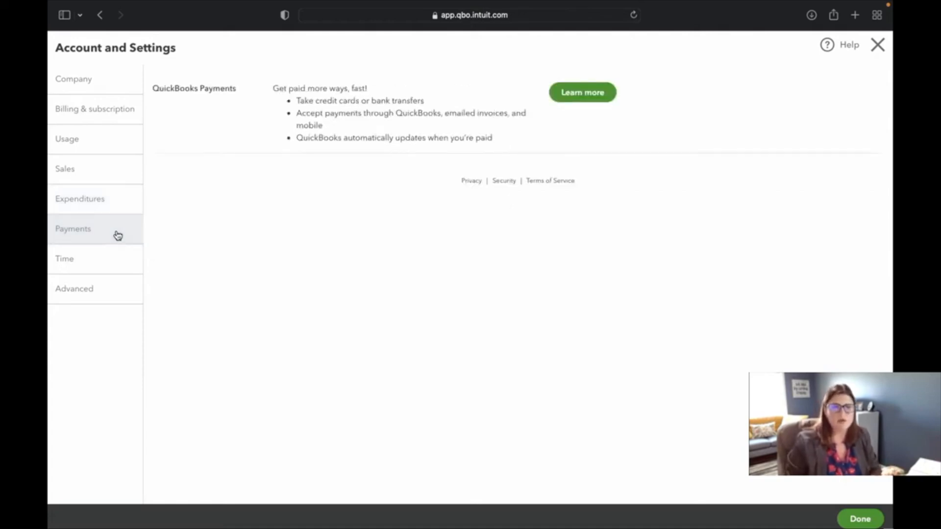
mouse_move(489, 150)
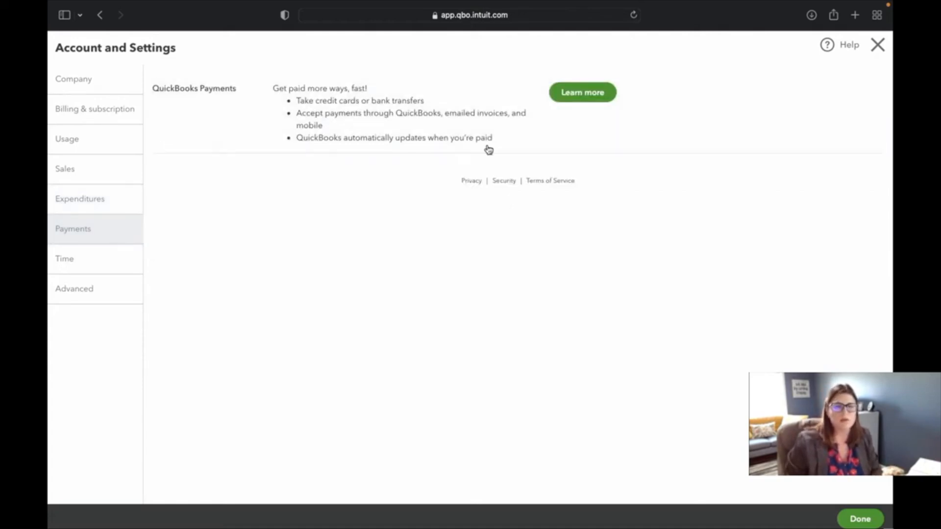
mouse_move(552, 133)
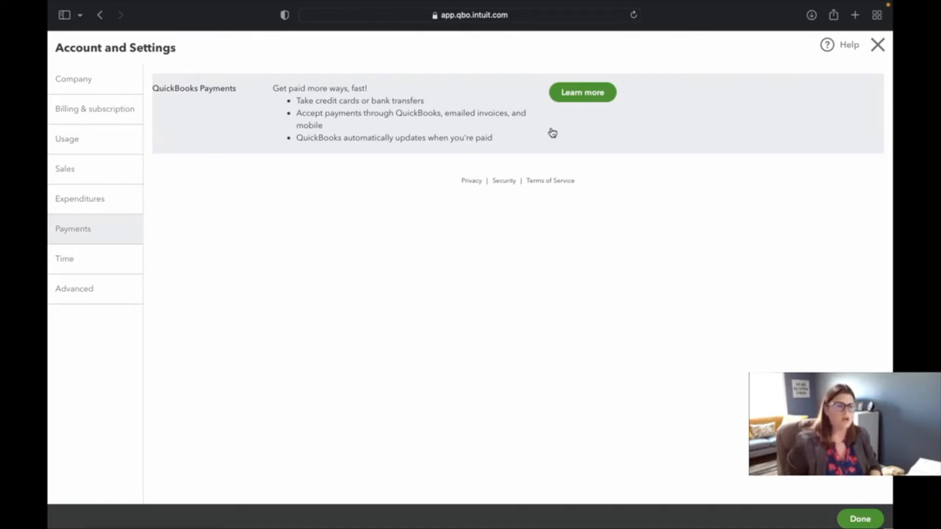
View Time settings: 0 members tracking time, Sunday week start, billable time on.
left_click(64, 258)
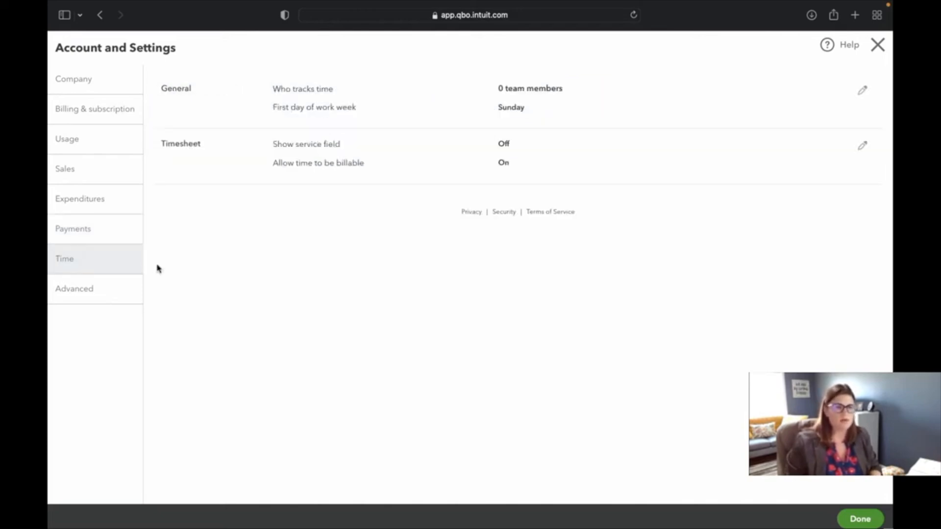
mouse_move(201, 269)
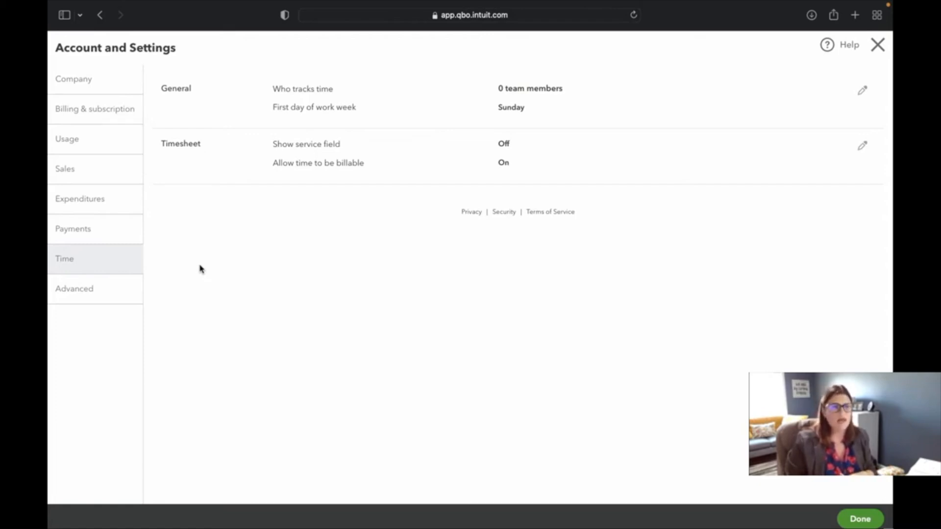
mouse_move(312, 208)
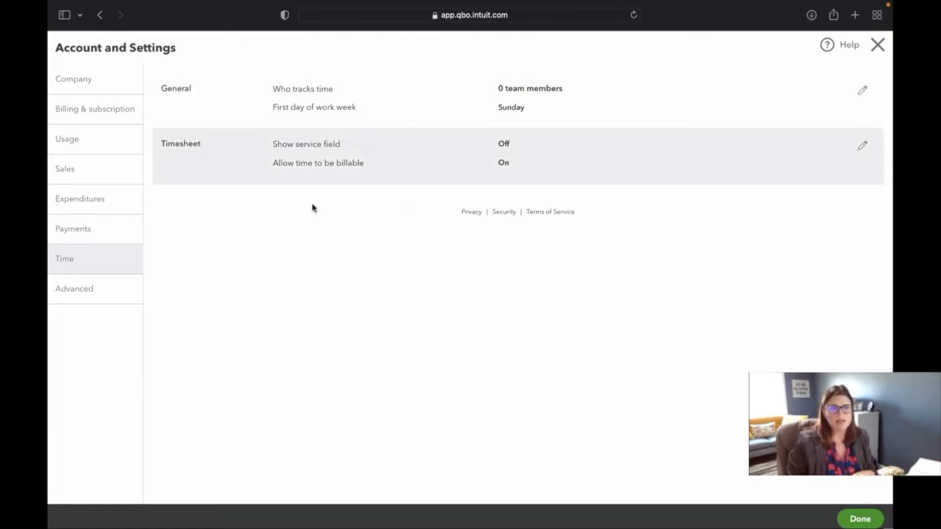
On the Advanced tab, open Accounting options and cancel, keeping Accrual and July fiscal year.
left_click(74, 288)
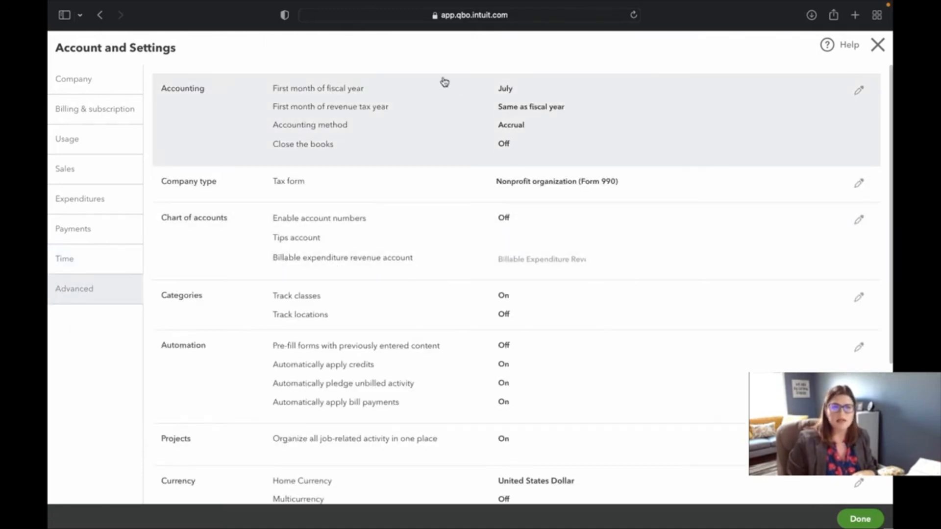
double_click(509, 125)
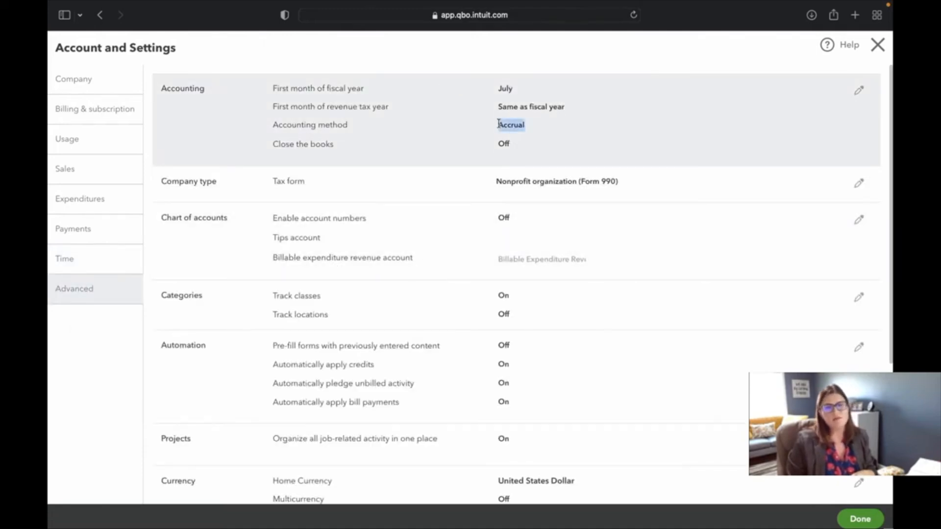
left_click(857, 89)
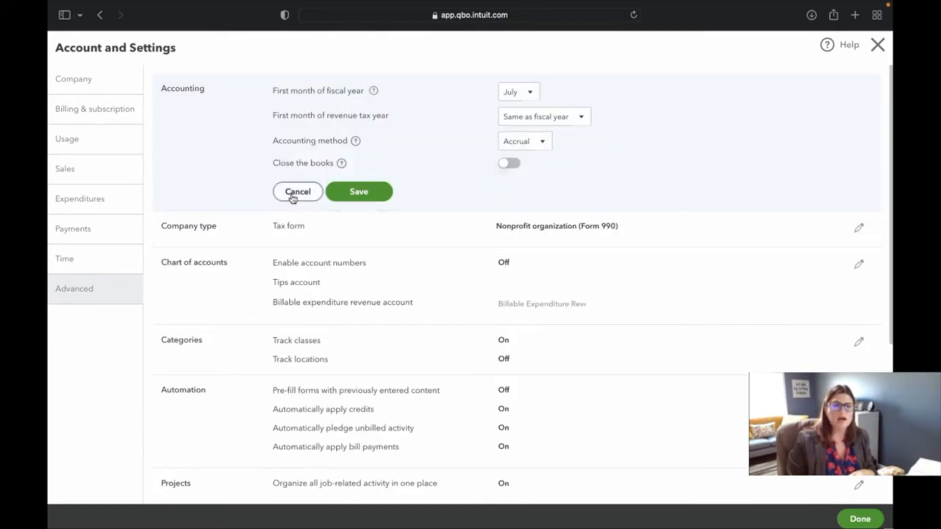
left_click(298, 192)
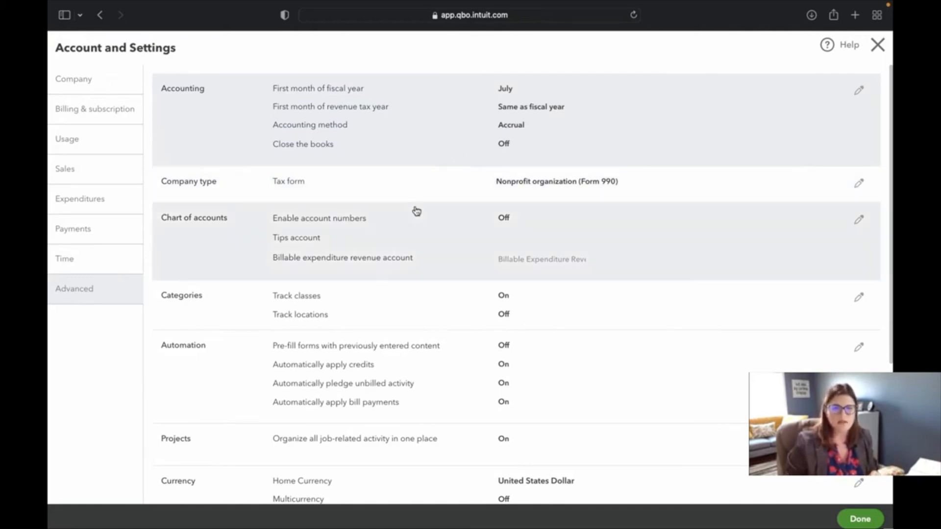
mouse_move(456, 246)
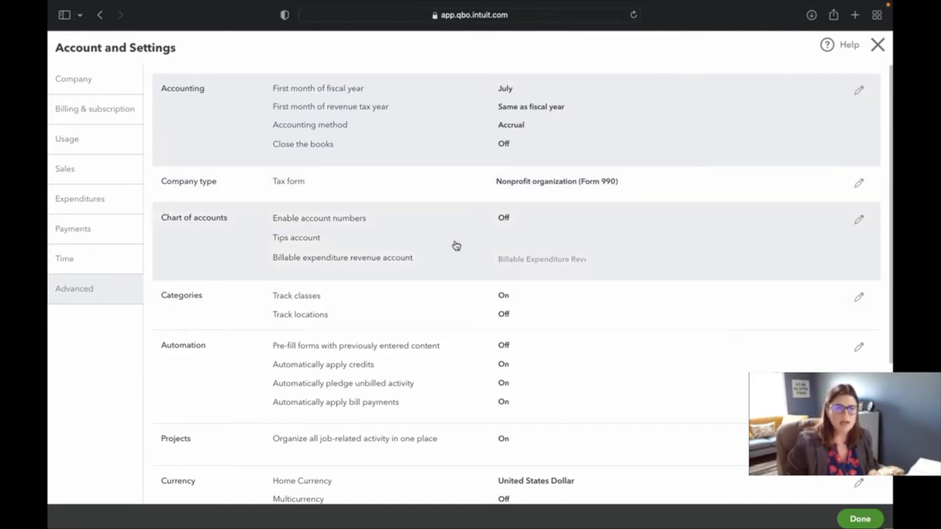
scroll("down", 3)
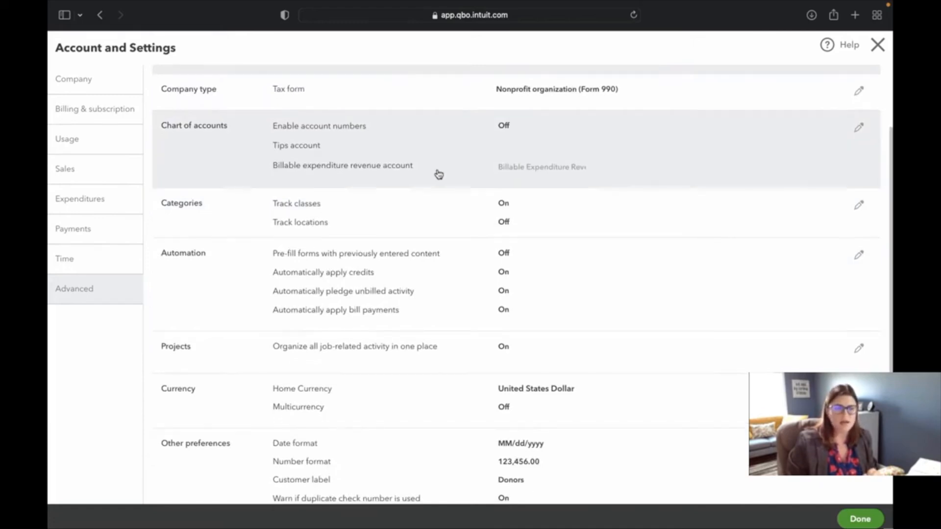
scroll("down", 3)
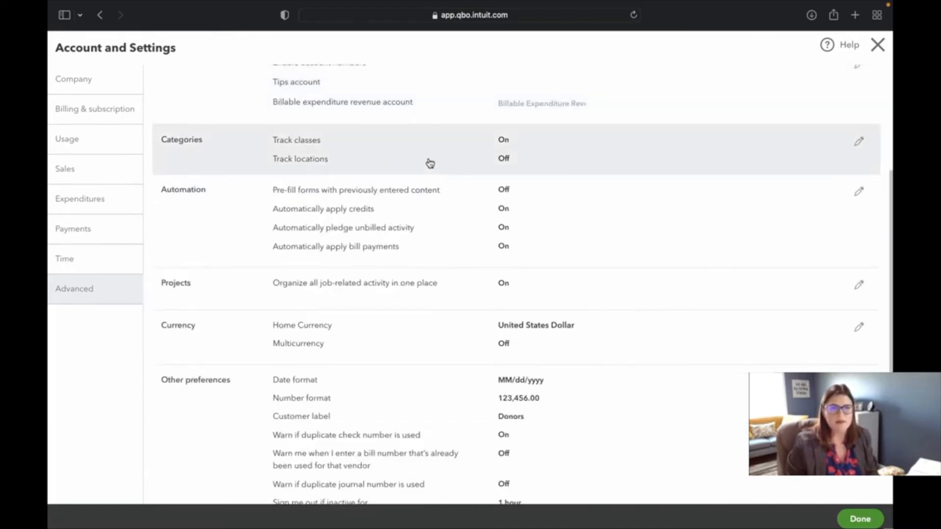
mouse_move(418, 156)
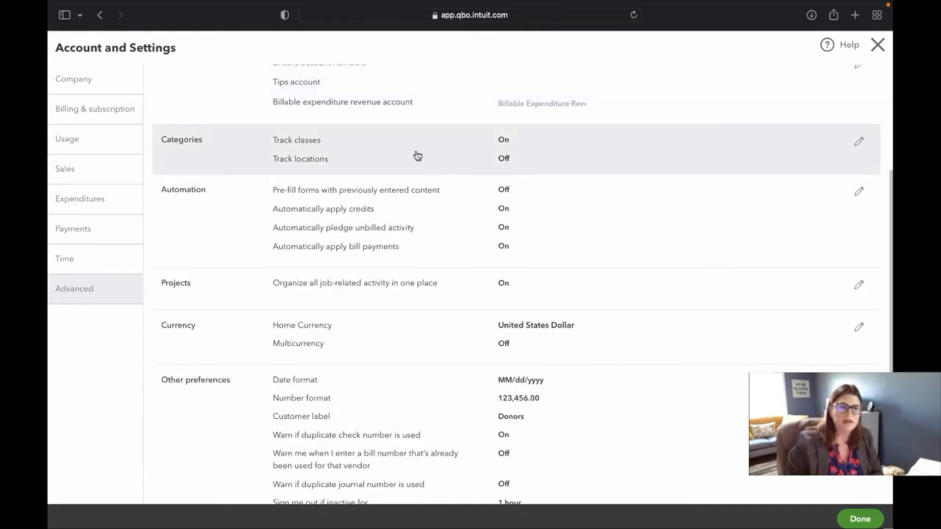
mouse_move(444, 228)
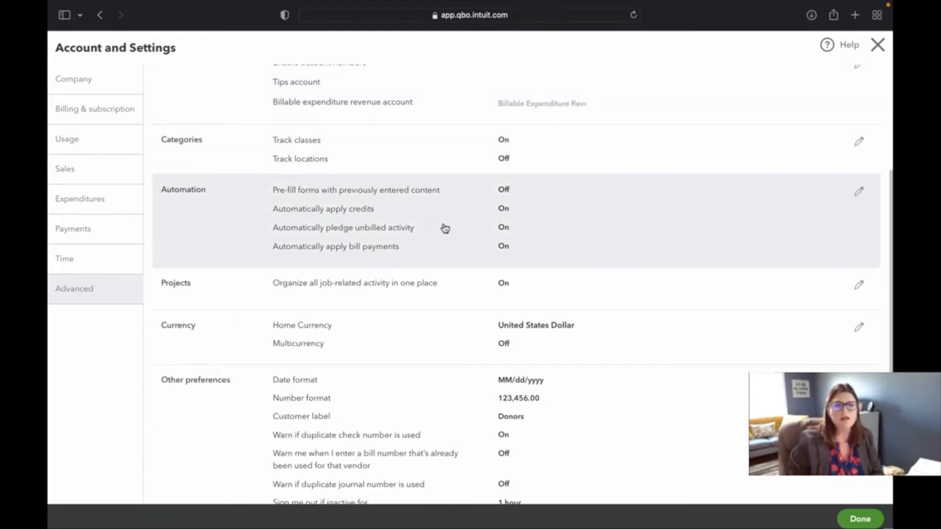
mouse_move(460, 192)
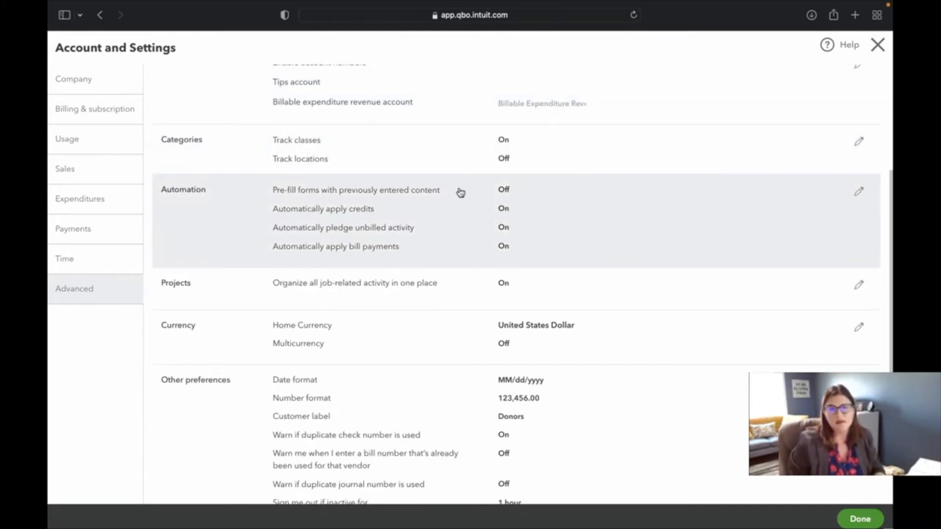
mouse_move(451, 201)
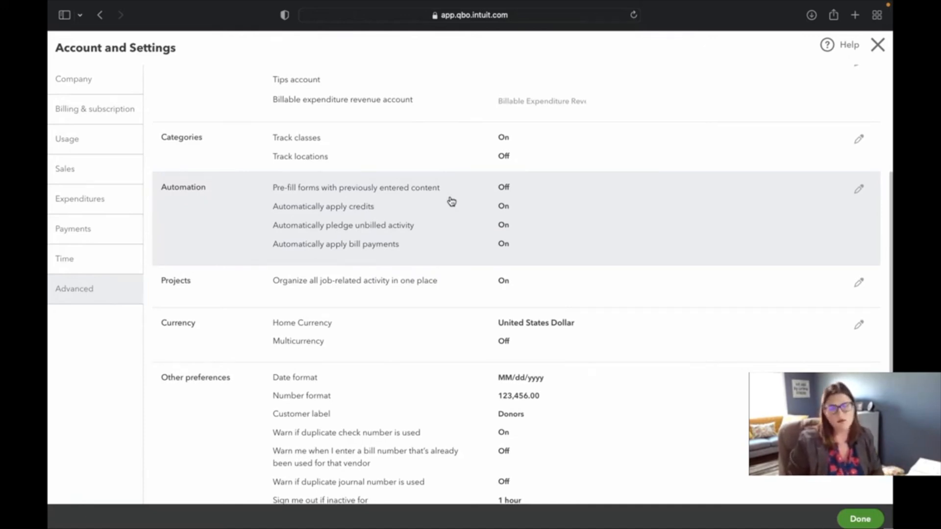
mouse_move(437, 206)
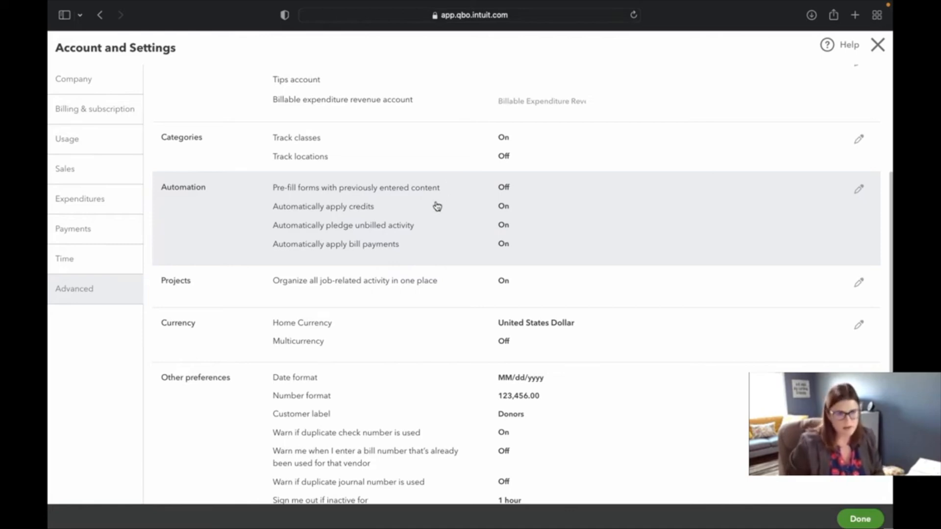
scroll("down", 3)
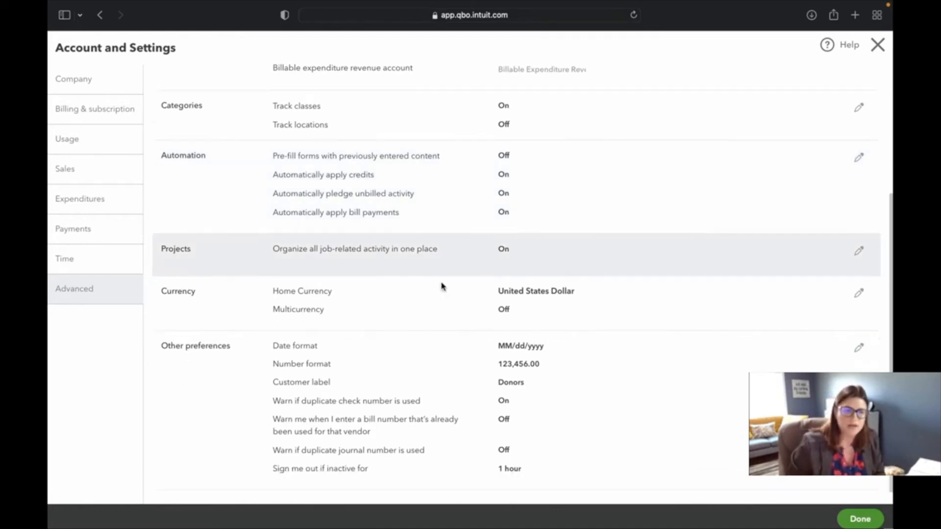
mouse_move(449, 256)
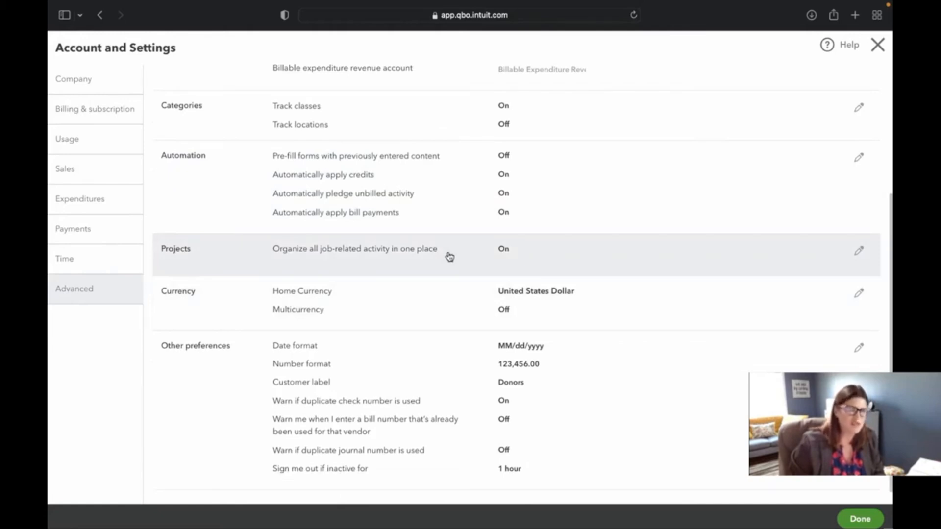
mouse_move(449, 265)
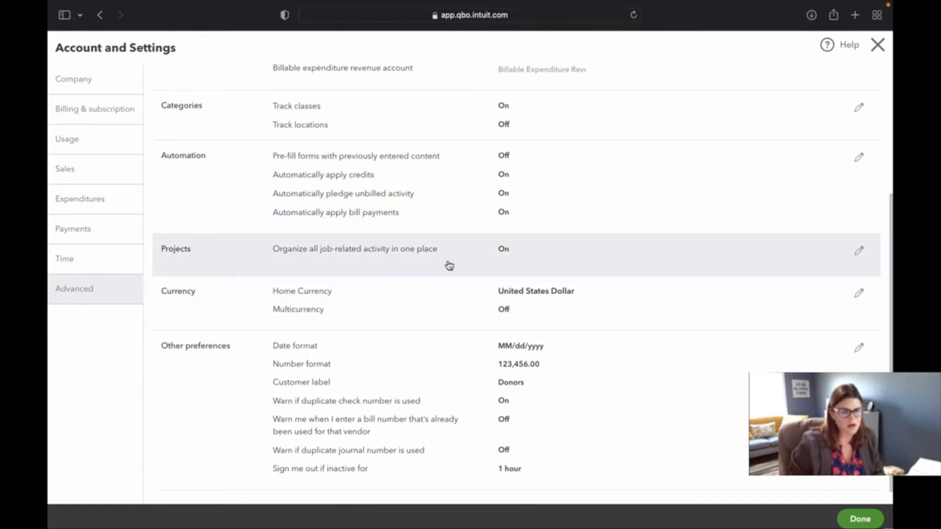
scroll("down", 3)
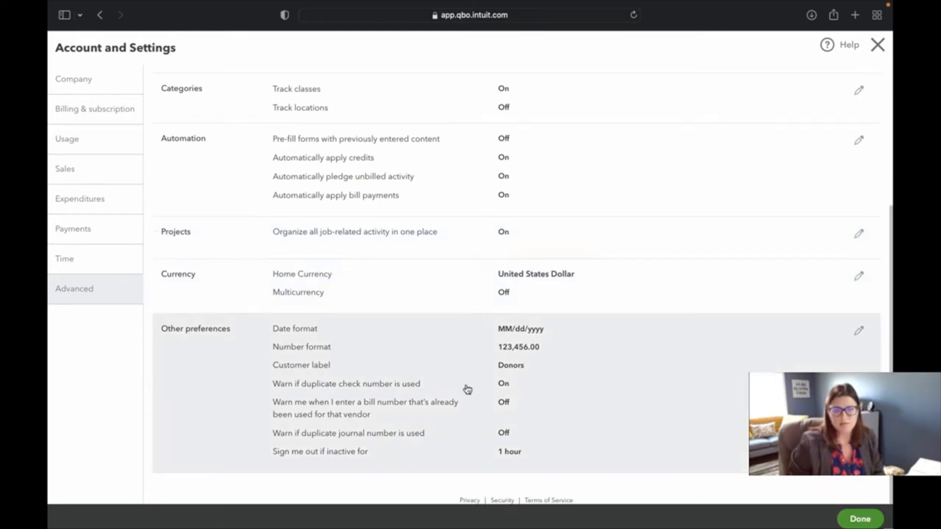
mouse_move(459, 448)
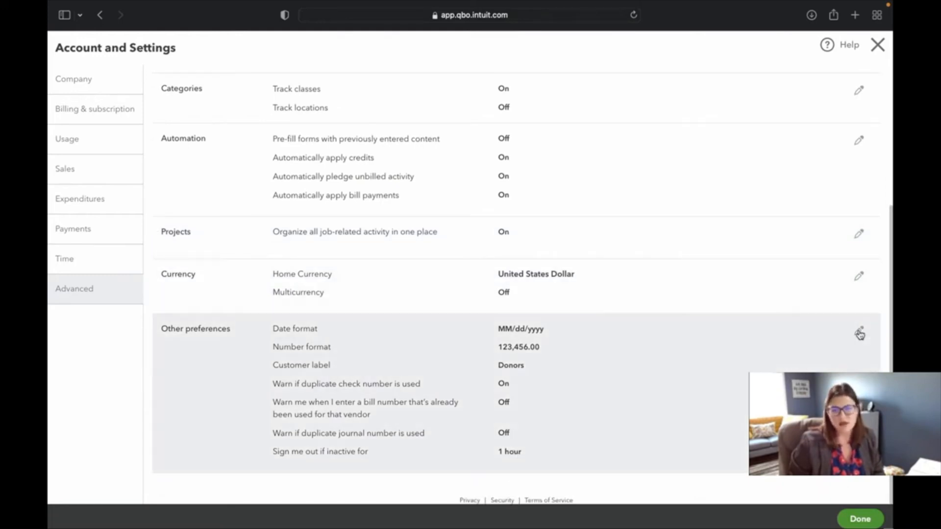
Save inactivity sign-out as 3 hours in Other preferences, then close settings to Reports.
left_click(859, 334)
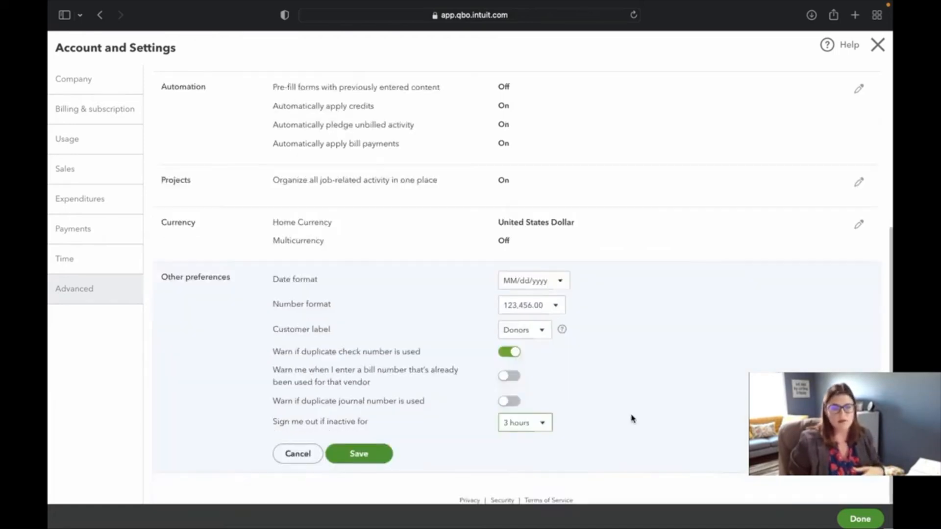
left_click(358, 453)
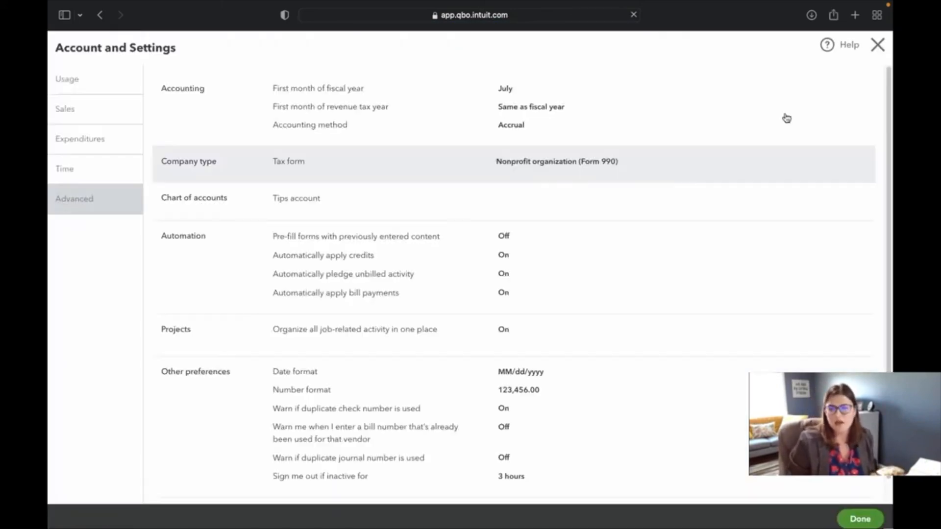
scroll("down", 3)
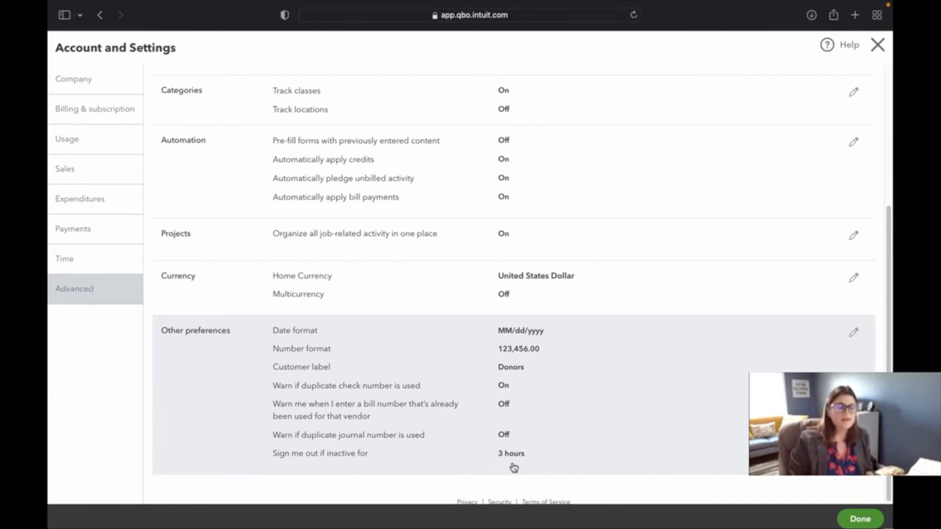
mouse_move(462, 475)
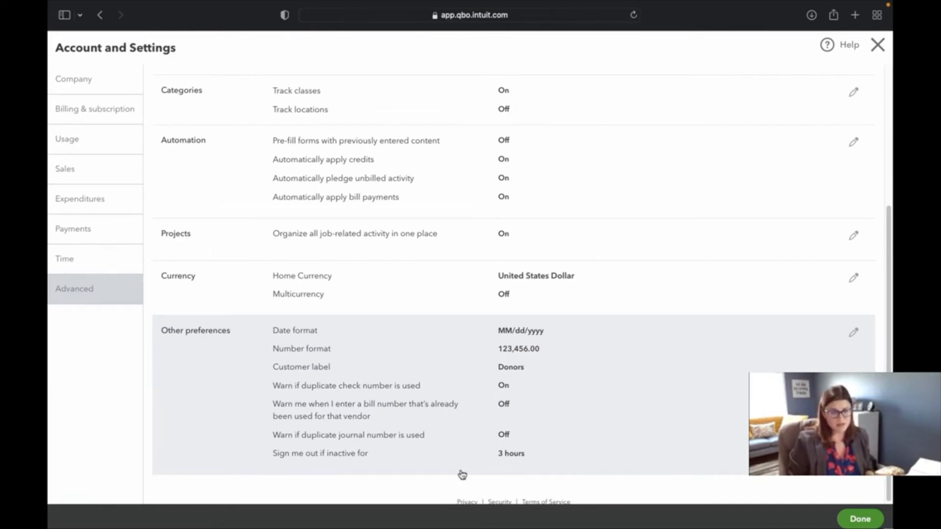
mouse_move(459, 438)
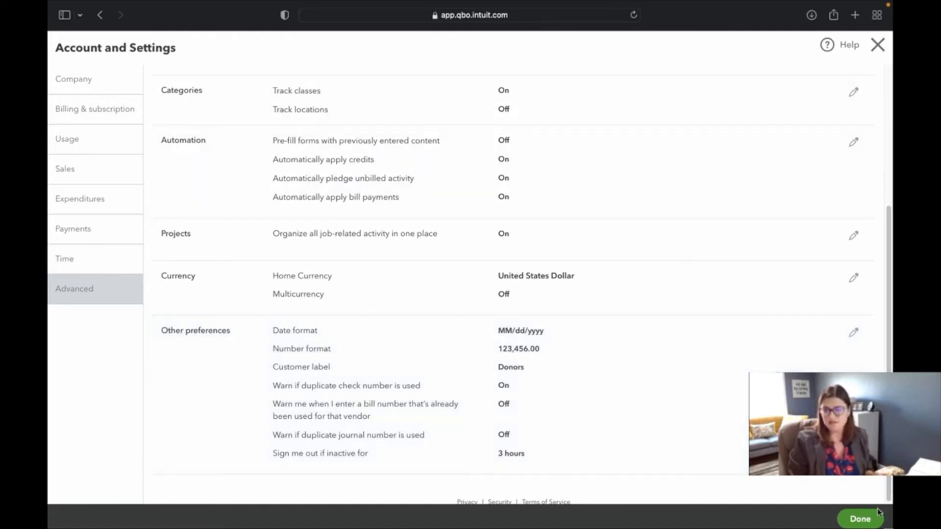
left_click(859, 519)
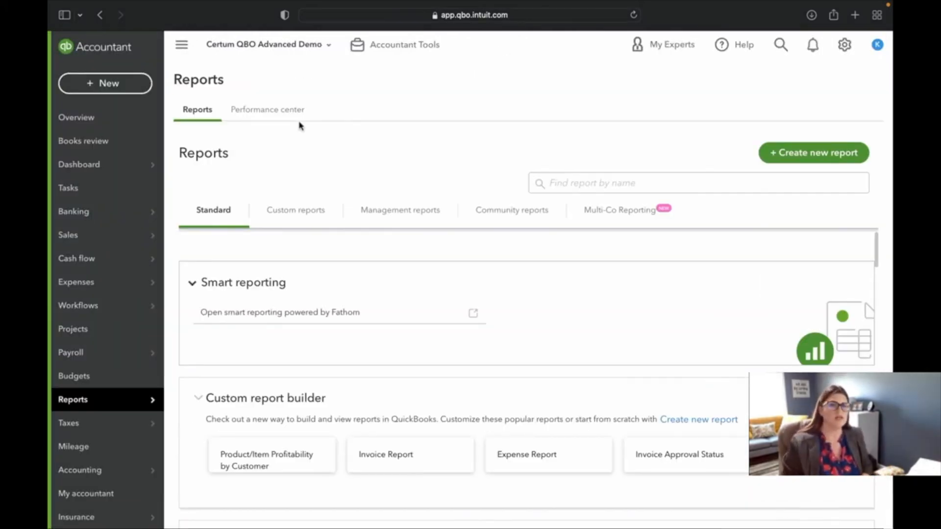